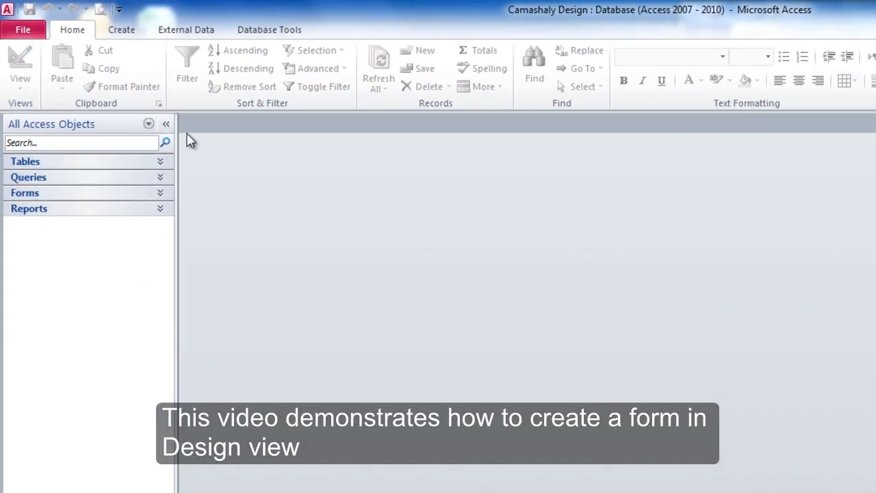
Create a new blank form, Form1, in Design view from the Create commands.
click(122, 30)
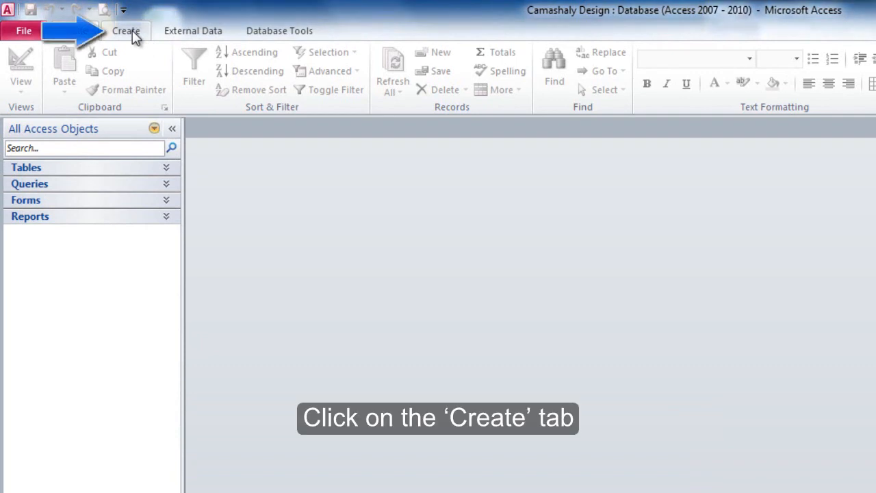
click(126, 30)
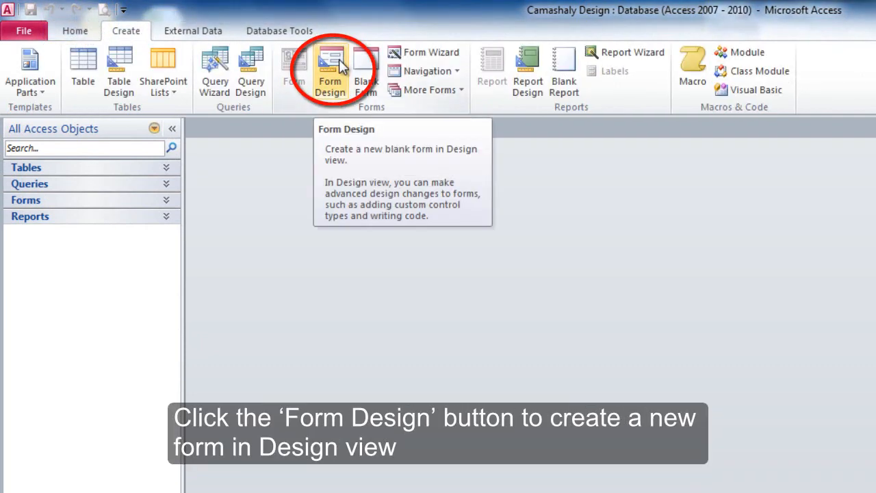
click(330, 71)
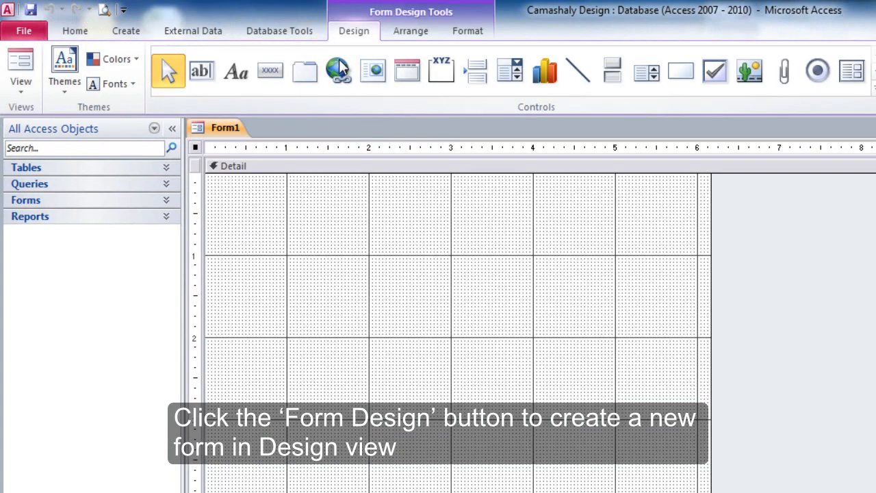
click(194, 148)
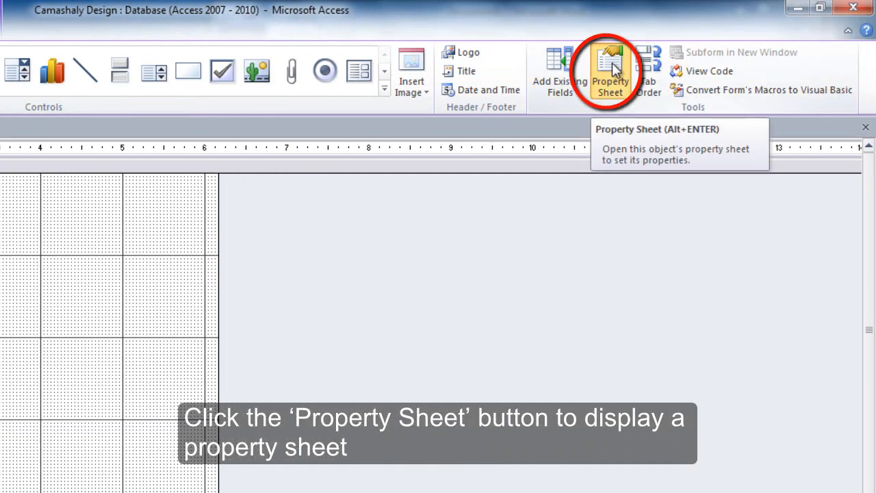
Set the form's Record Source to the Client table in the property sheet.
click(611, 71)
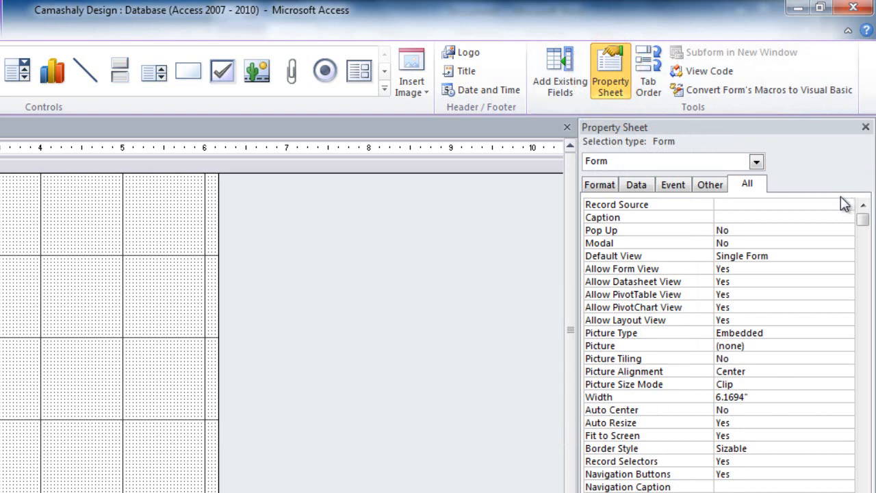
click(832, 204)
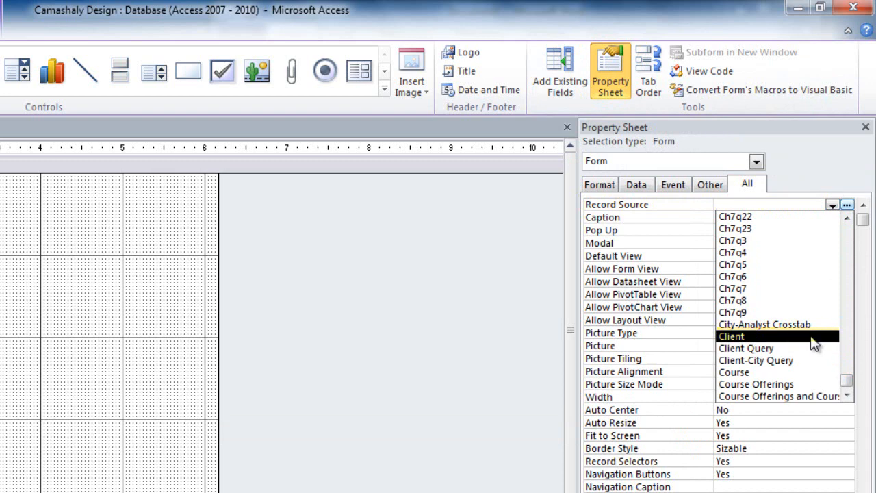
click(731, 336)
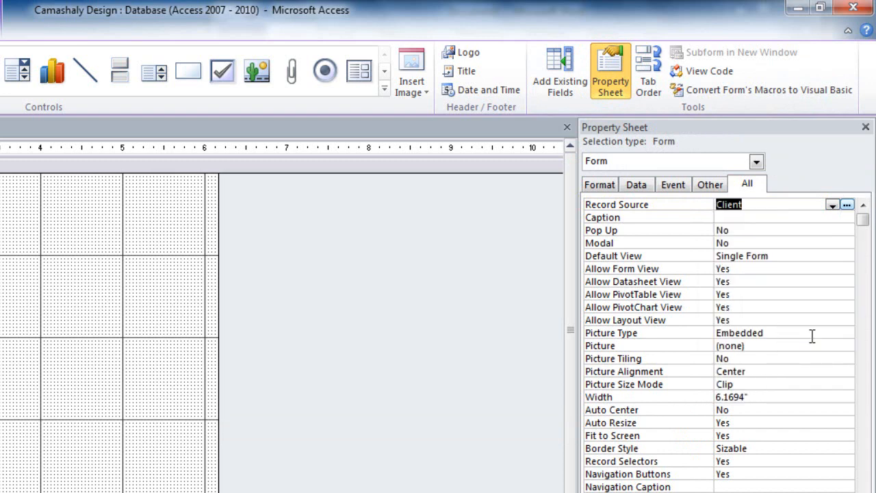
mouse_move(685, 326)
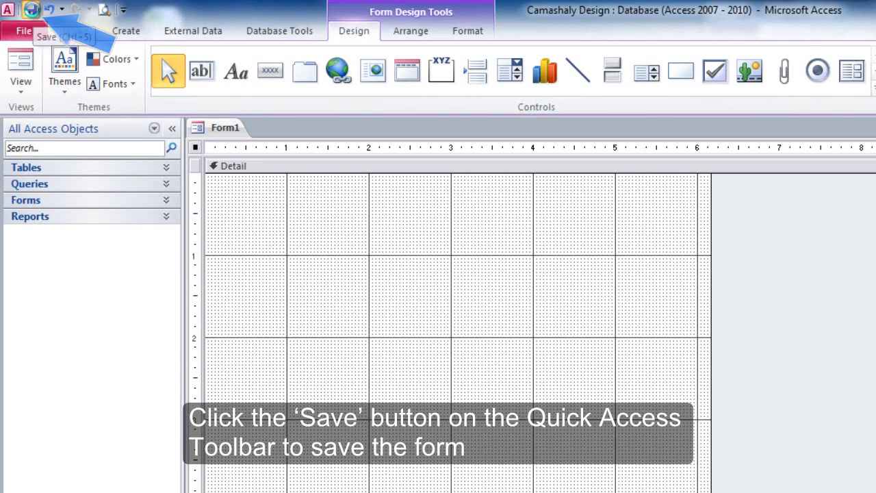
Save the form as Client Master Form, correcting a mistyped name along the way.
click(31, 8)
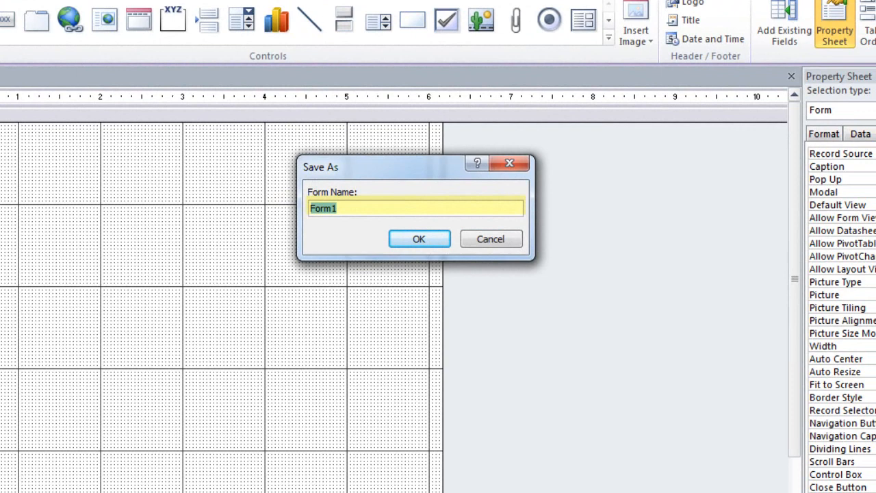
text(Cilen)
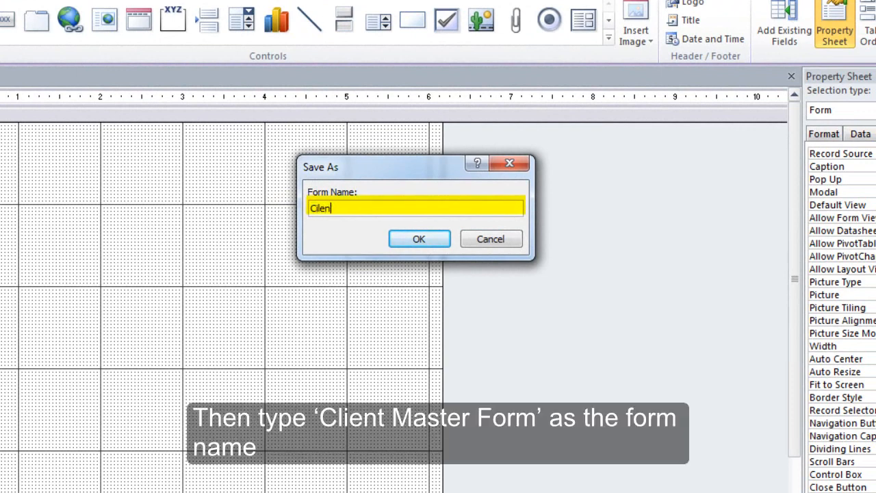
key(BackSpace)
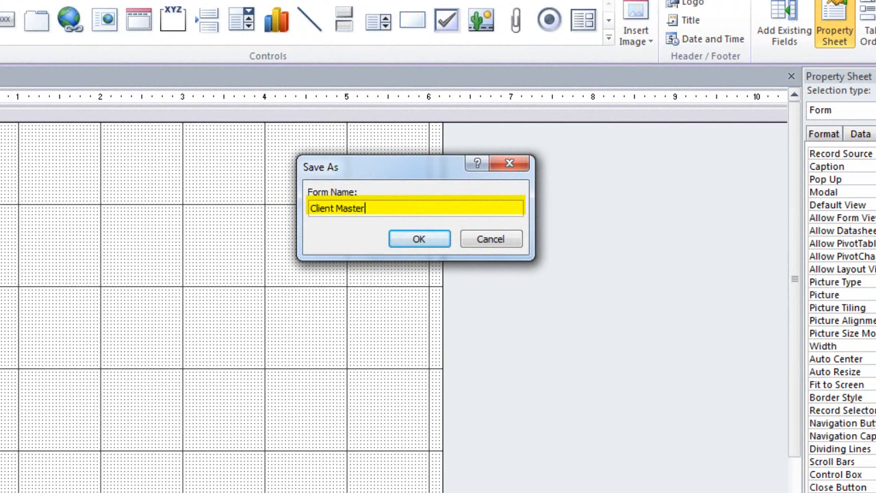
text(Form)
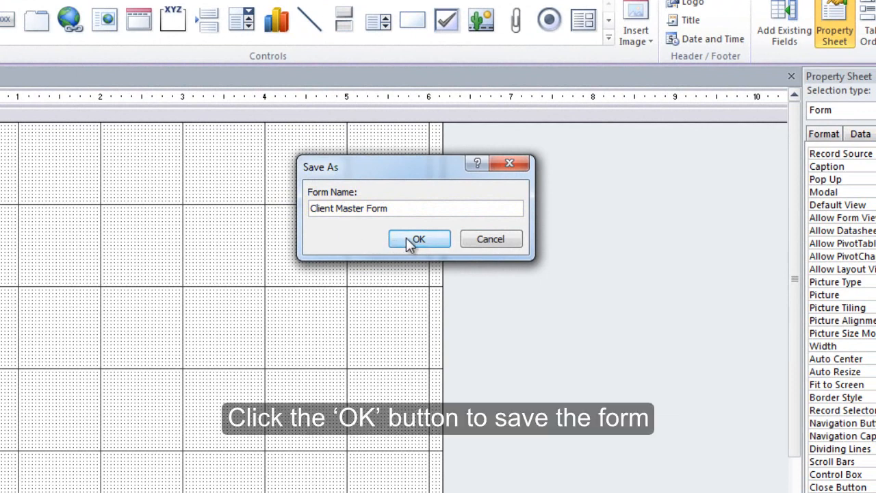
click(419, 238)
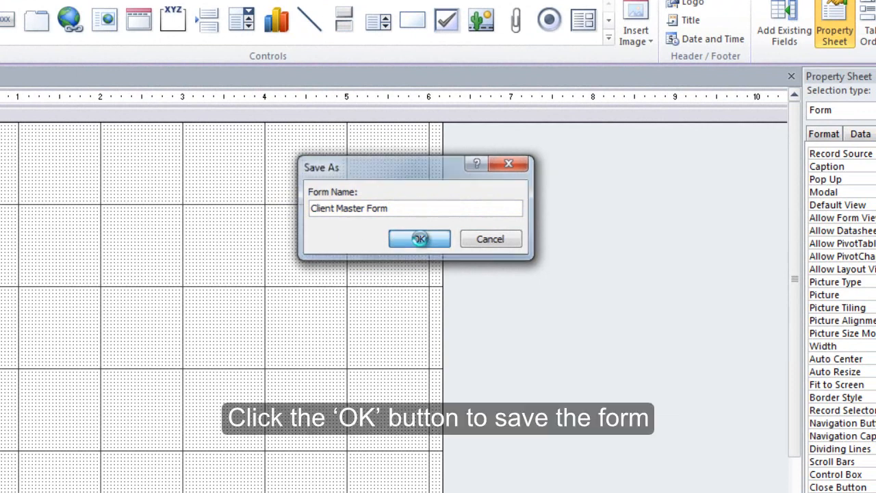
click(418, 238)
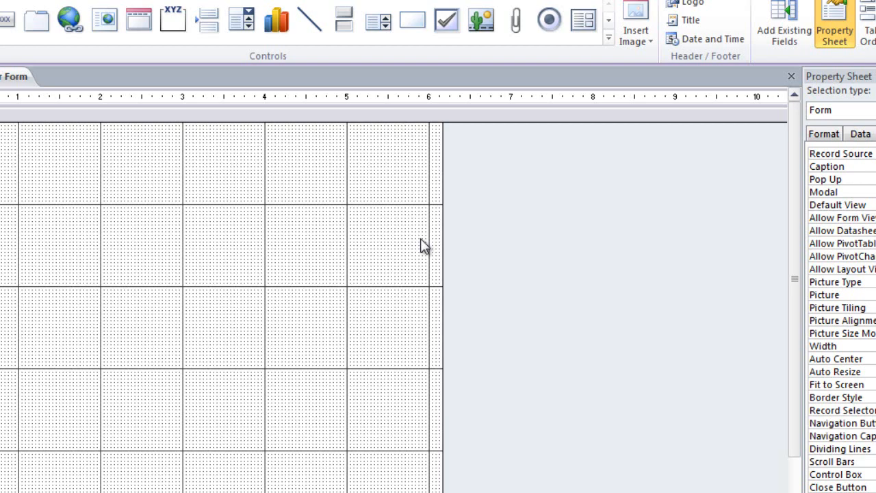
mouse_move(551, 227)
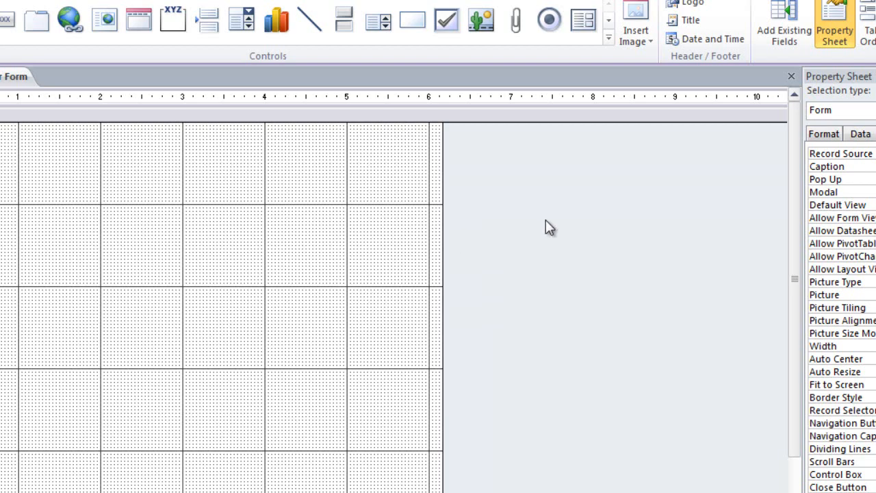
Set the form's Caption property to Client View and Update Form.
click(783, 217)
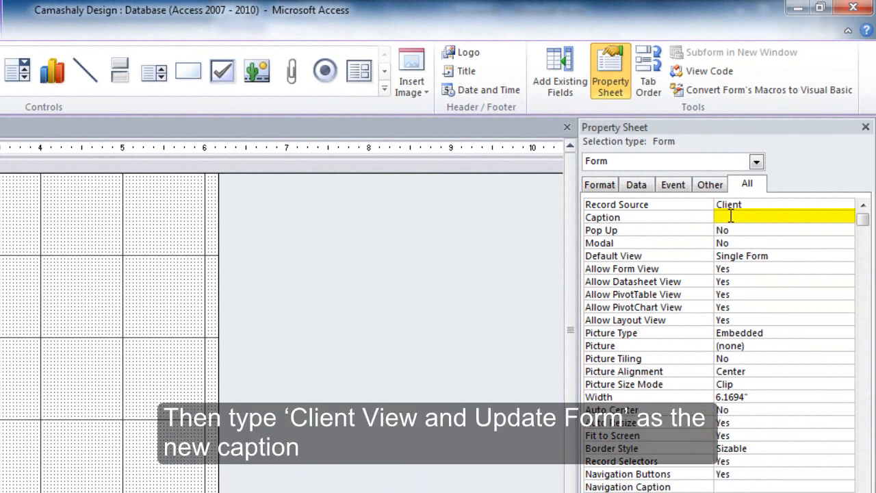
text(Client View and Update Form)
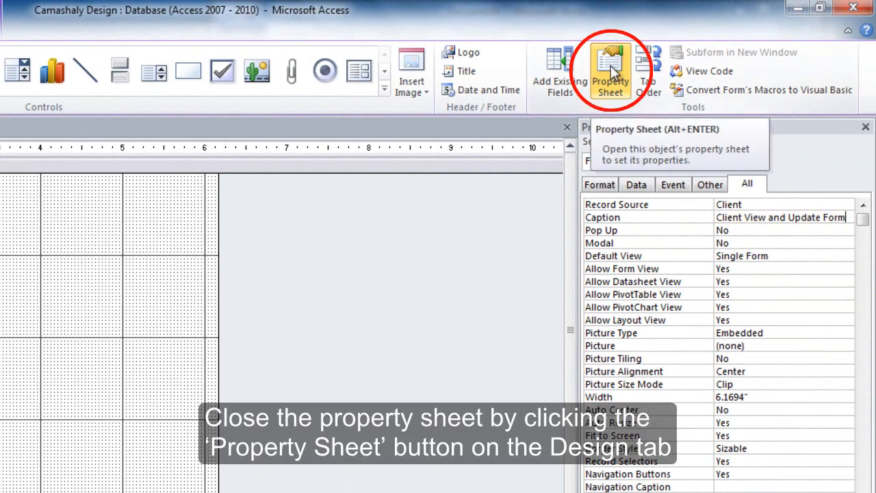
Close the property sheet, leaving the blank Client Master Form design grid.
click(611, 68)
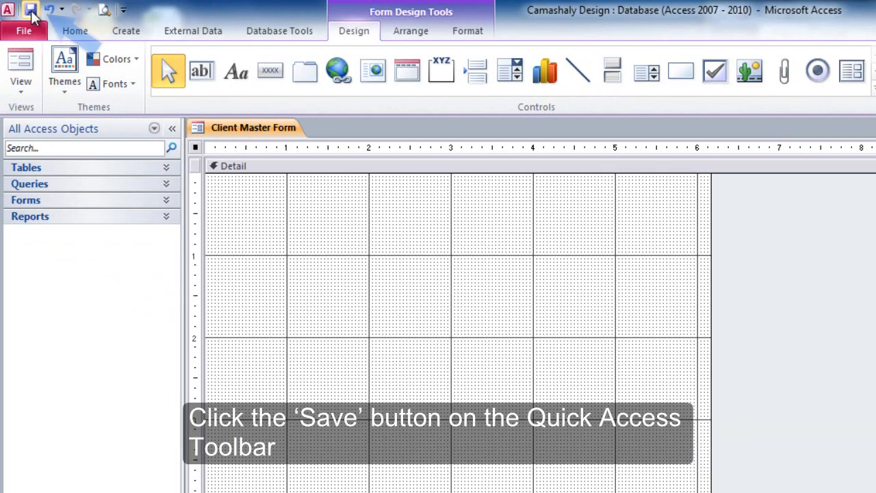
mouse_move(32, 8)
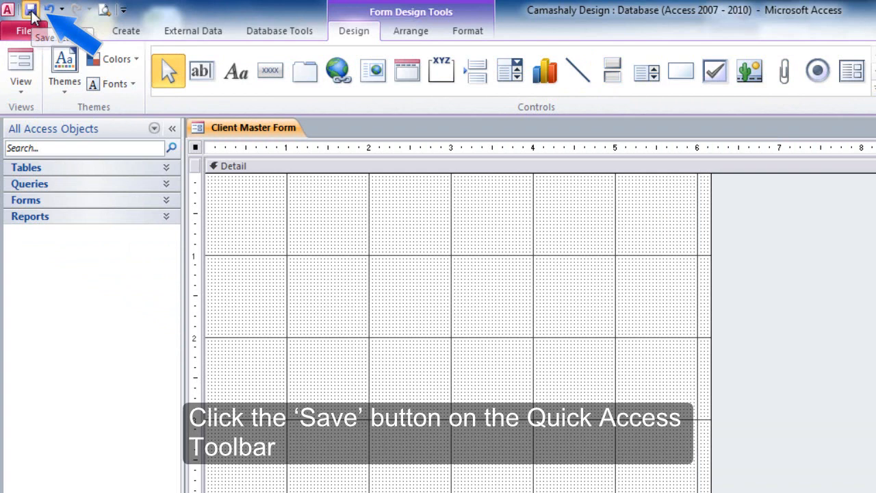